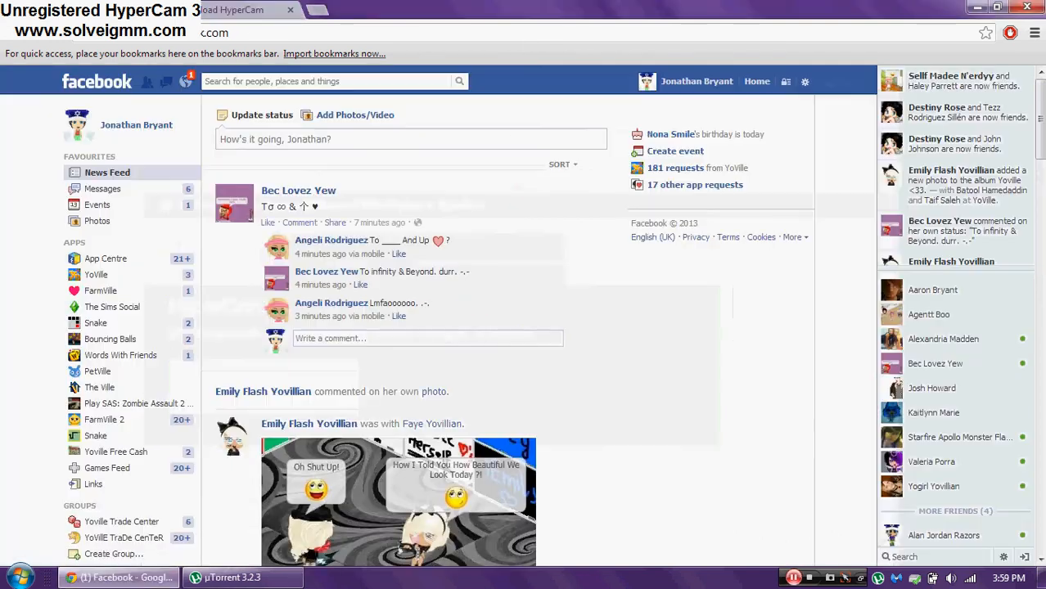
mouse_move(122, 287)
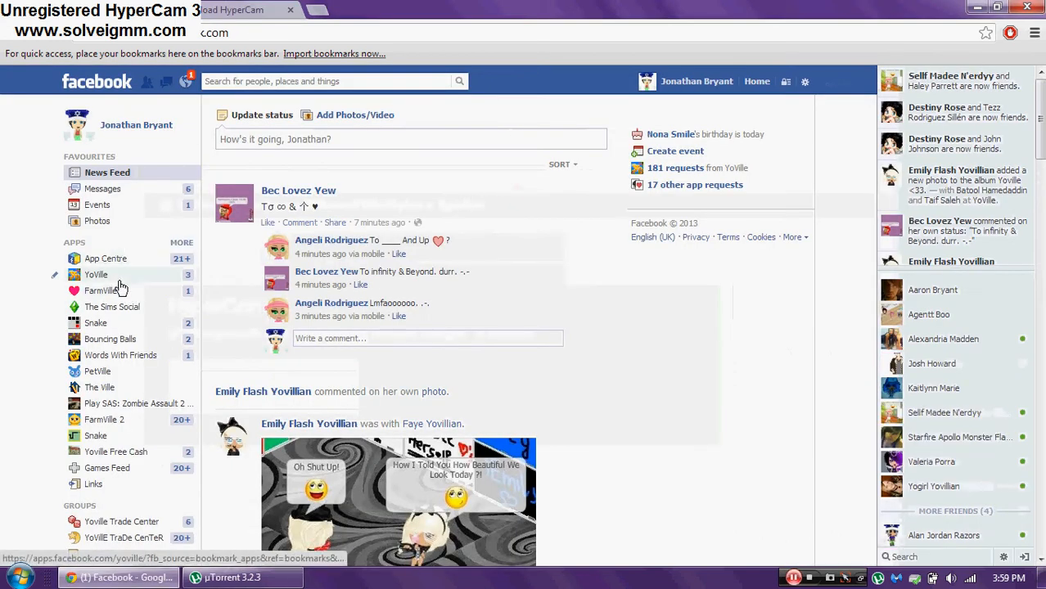
Launch YoVille from the Facebook sidebar Apps list and let the game page load.
left_click(95, 275)
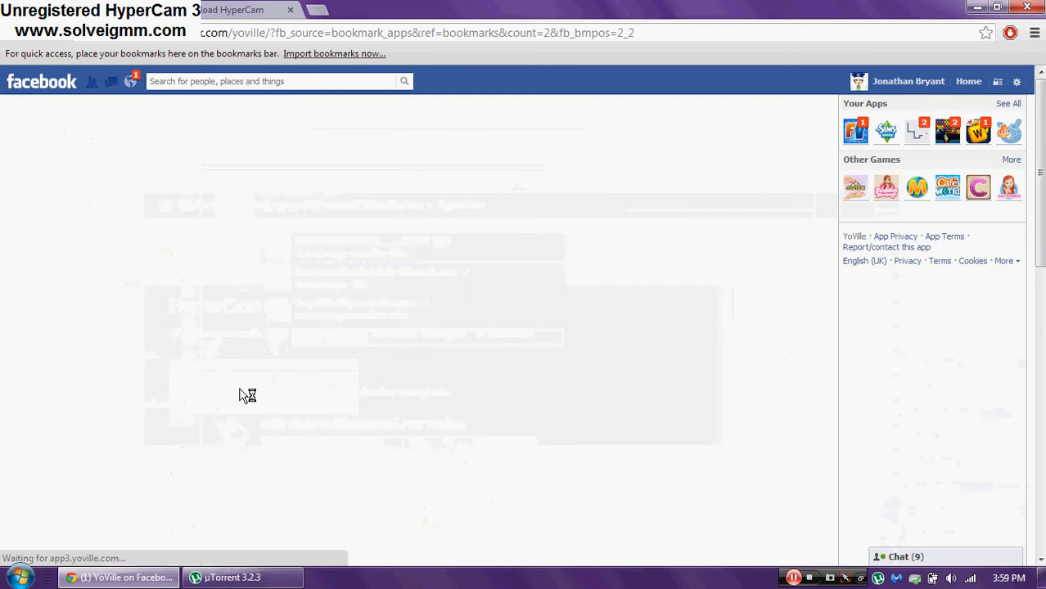
left_click(11, 577)
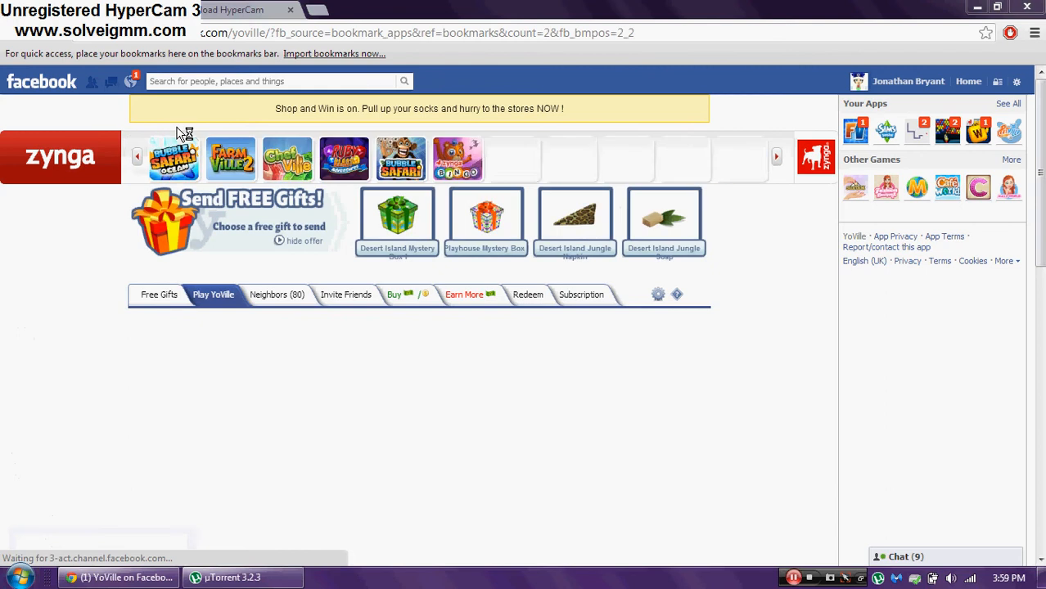
Review HxD's Open RAM process list via Extras, then return to the YoVille inbox.
left_click(342, 578)
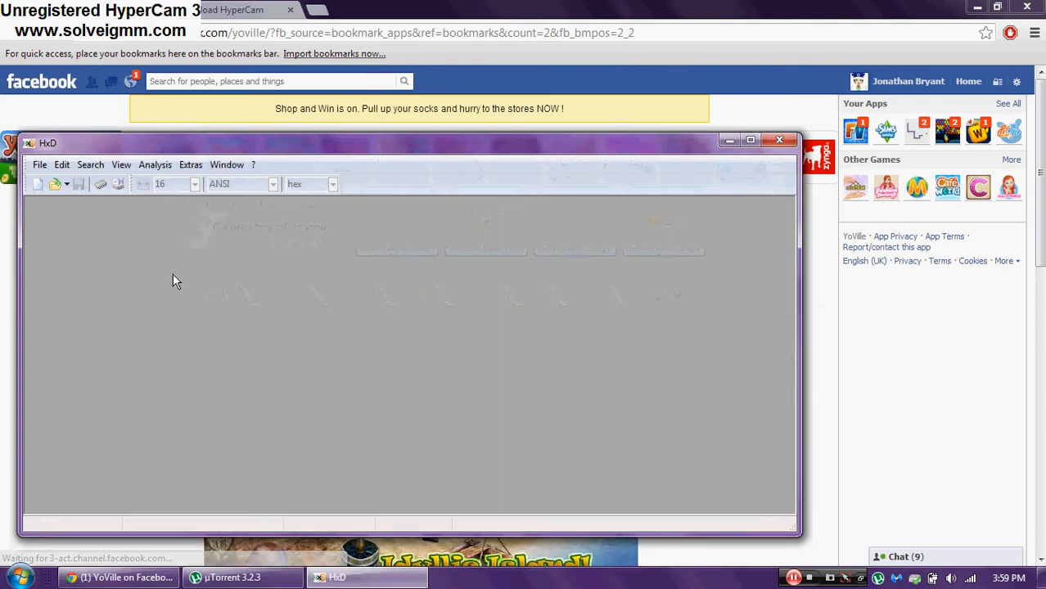
left_click(189, 164)
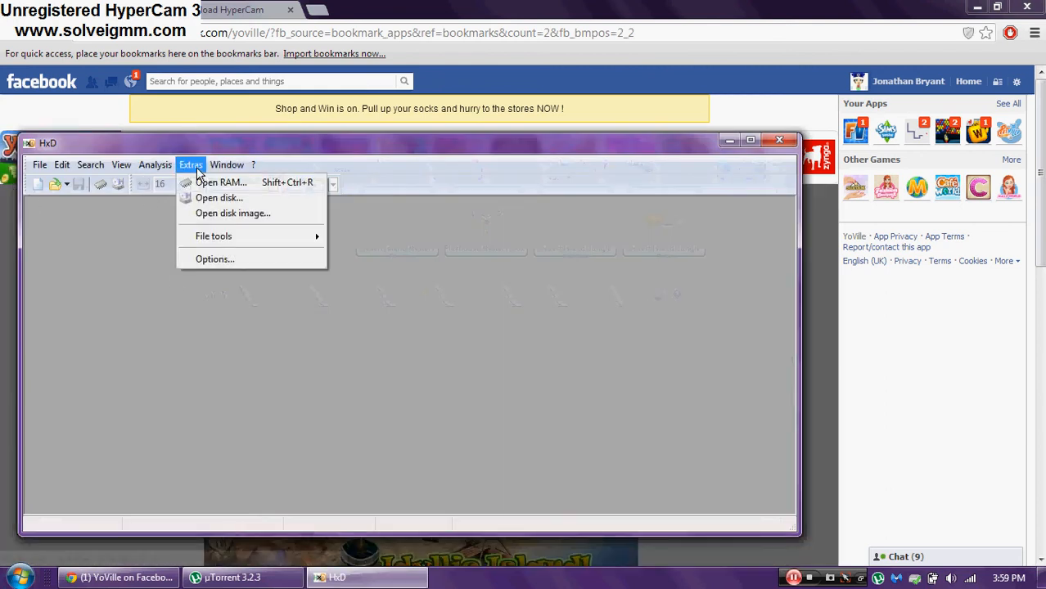
left_click(220, 182)
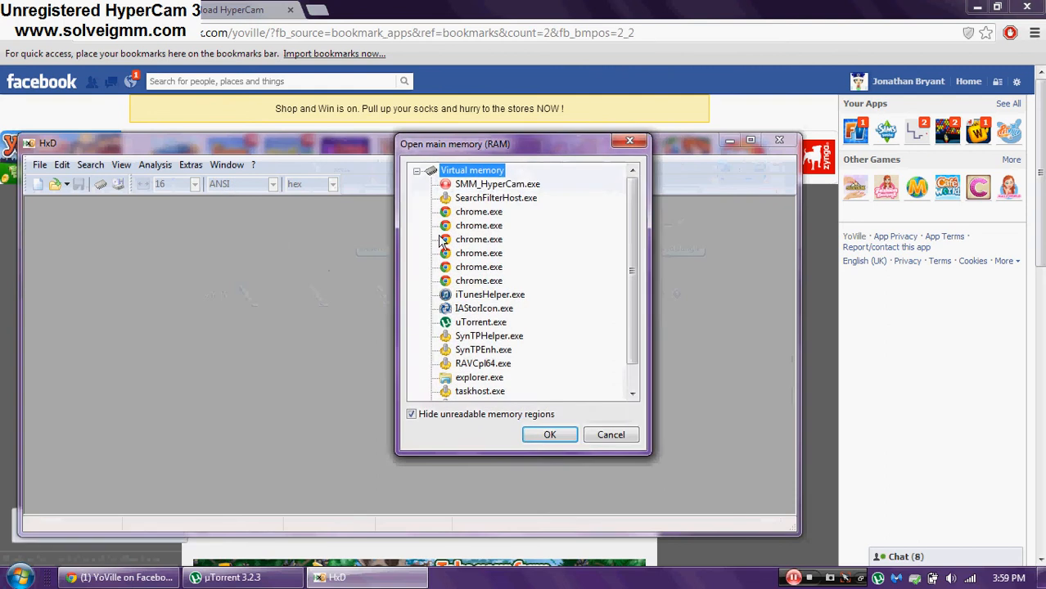
left_click(479, 211)
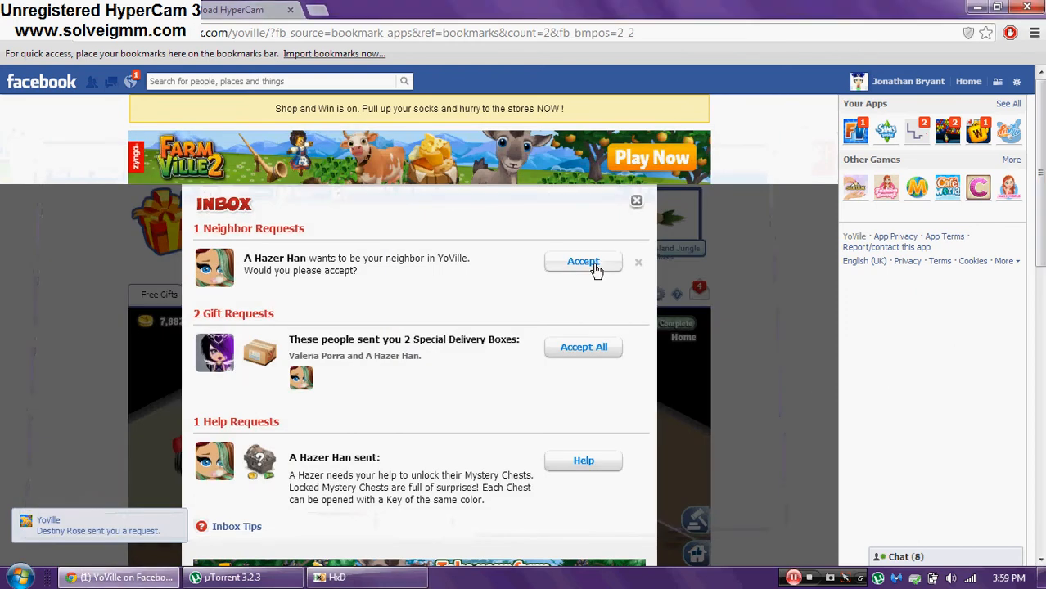
Accept the neighbour request and answer the mystery-chest help request in the inbox.
left_click(583, 262)
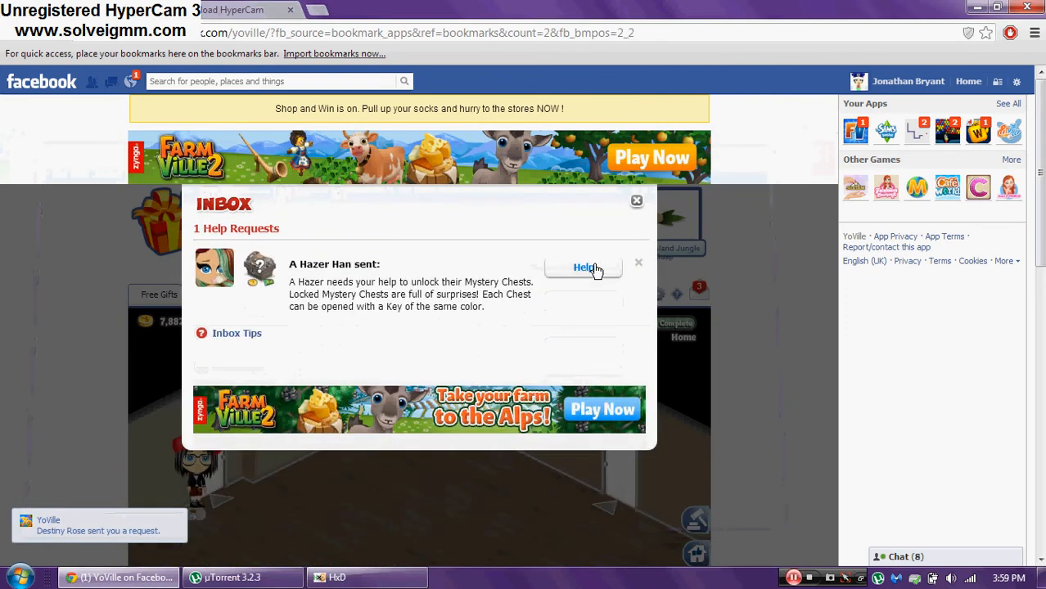
left_click(637, 199)
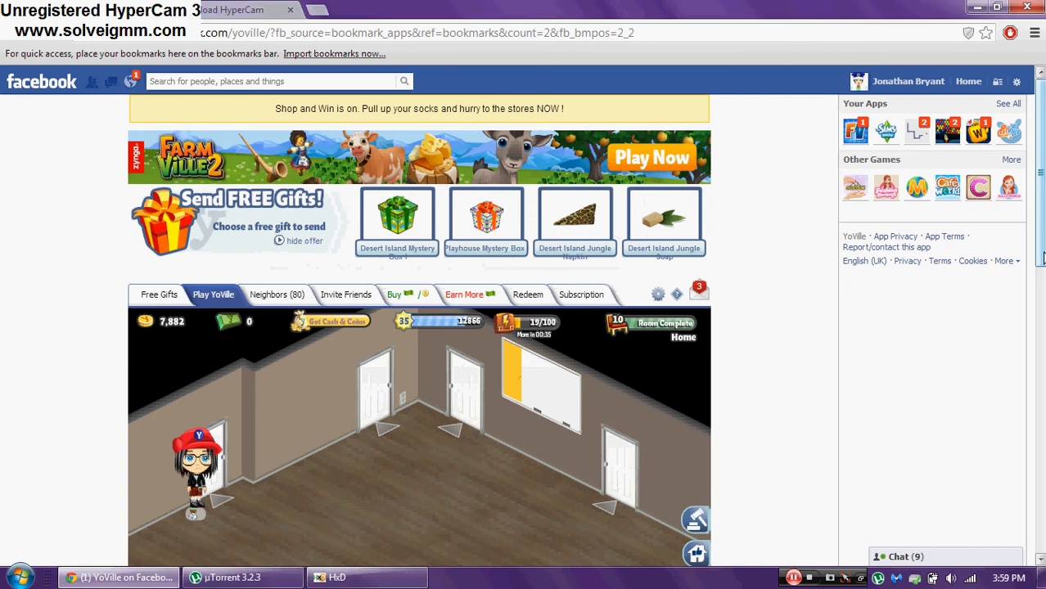
Erase the room's Dry Erase Board, reopening it once before clearing.
left_click(540, 393)
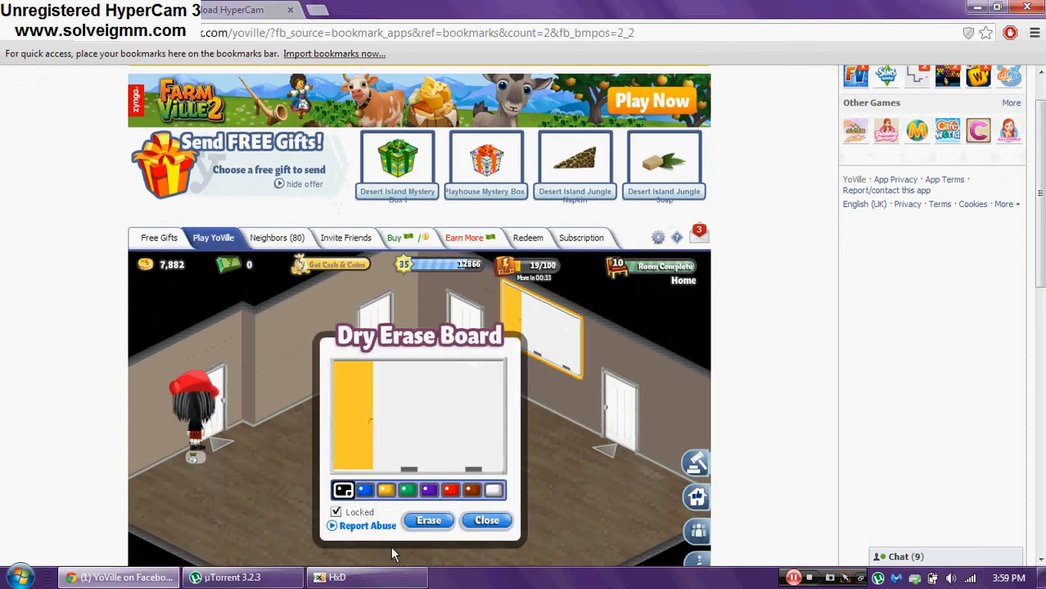
left_click(485, 520)
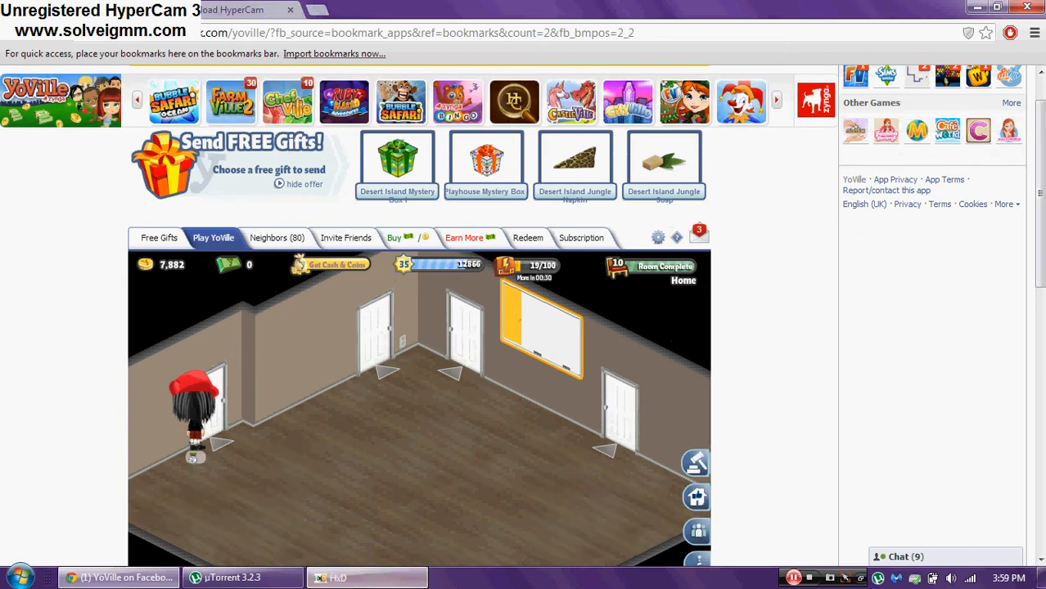
mouse_move(556, 357)
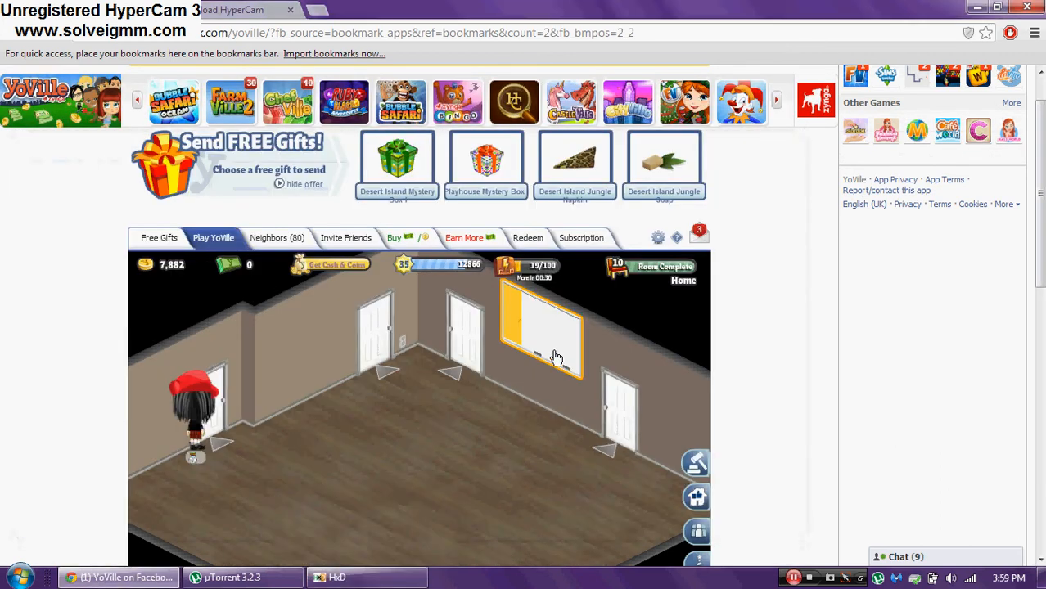
left_click(555, 352)
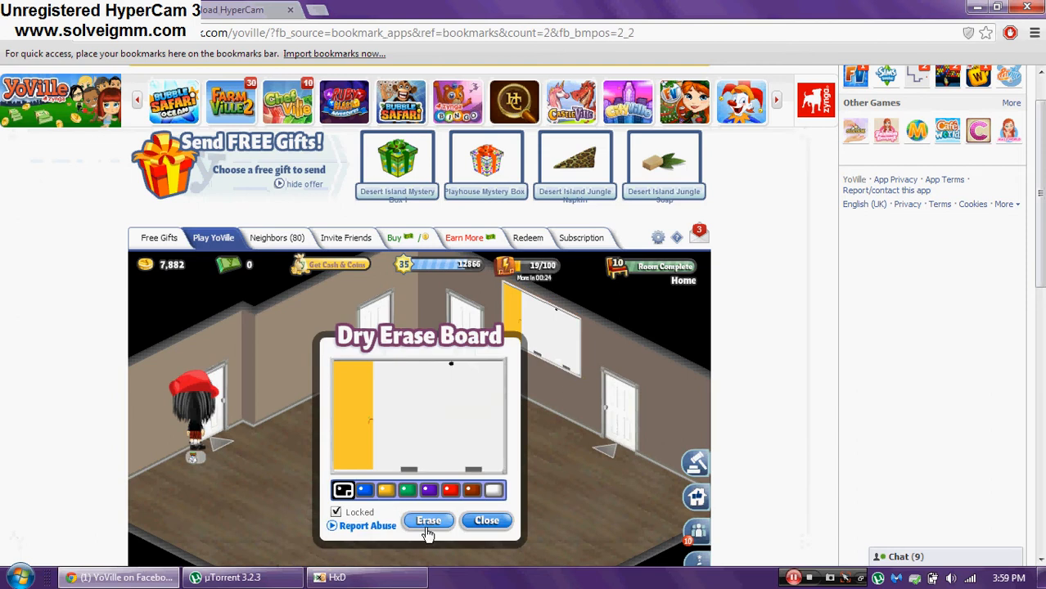
left_click(484, 520)
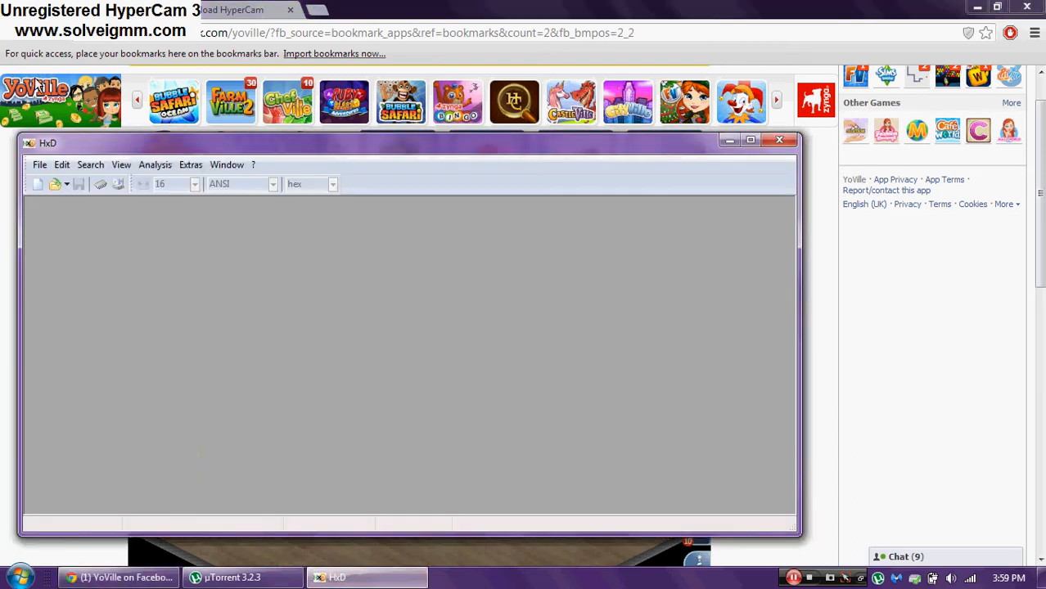
Browse the HxD menu bar and drop down the Extras menu.
left_click(61, 164)
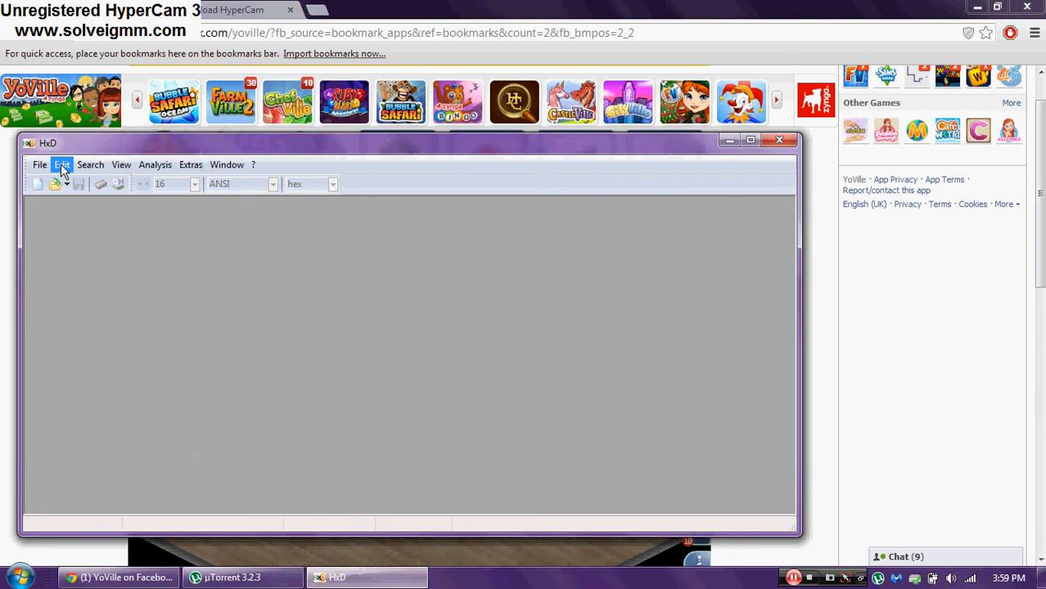
mouse_move(156, 163)
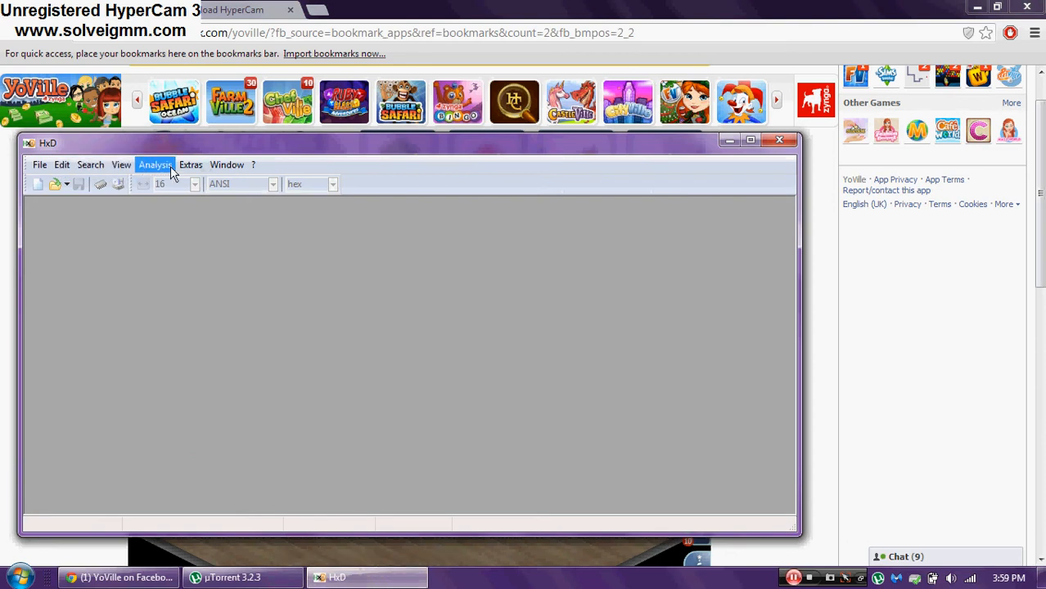
mouse_move(228, 168)
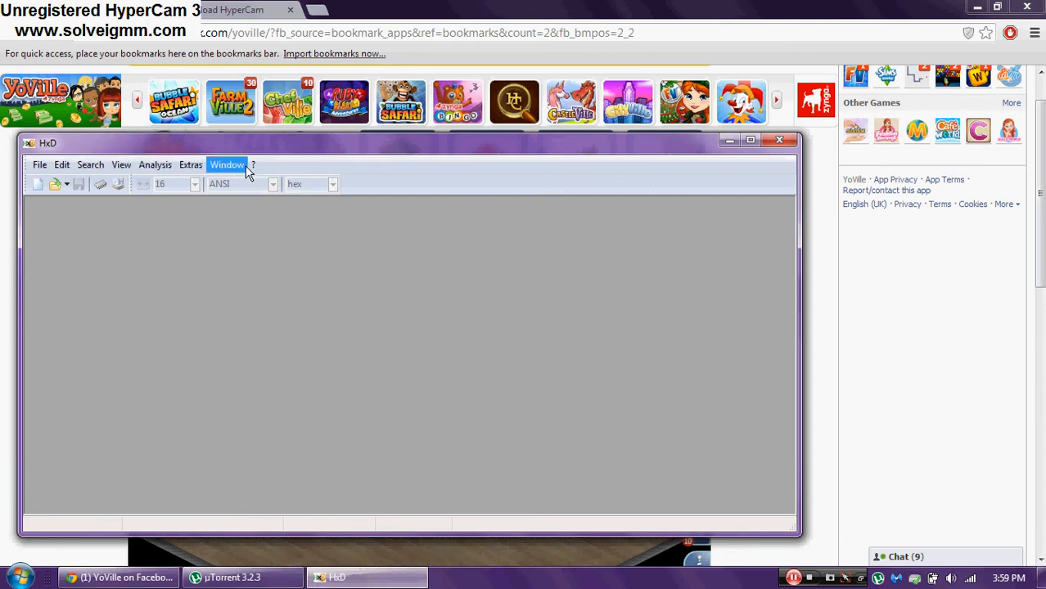
left_click(190, 164)
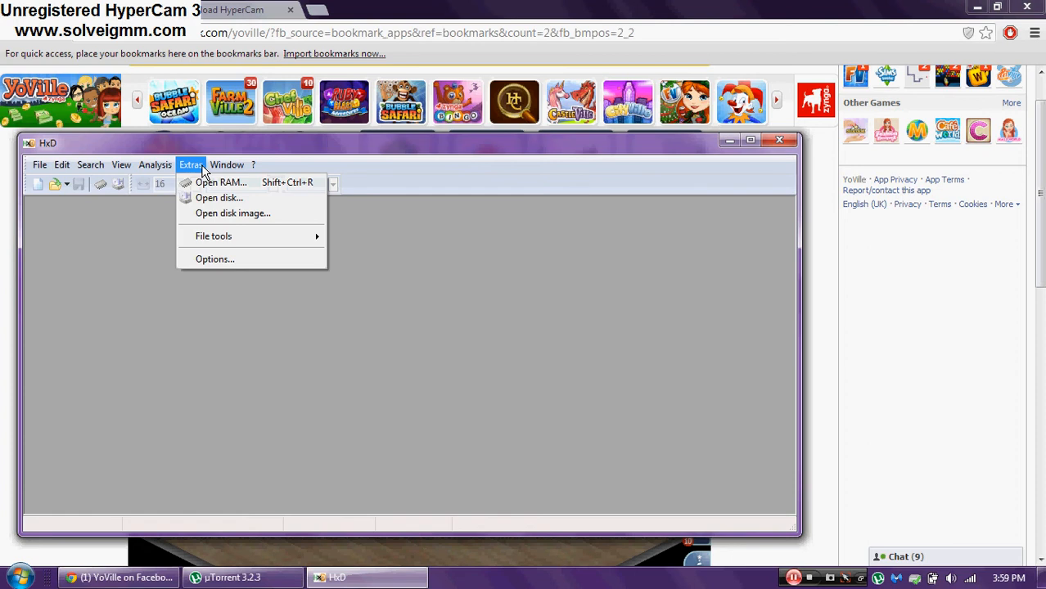
mouse_move(209, 220)
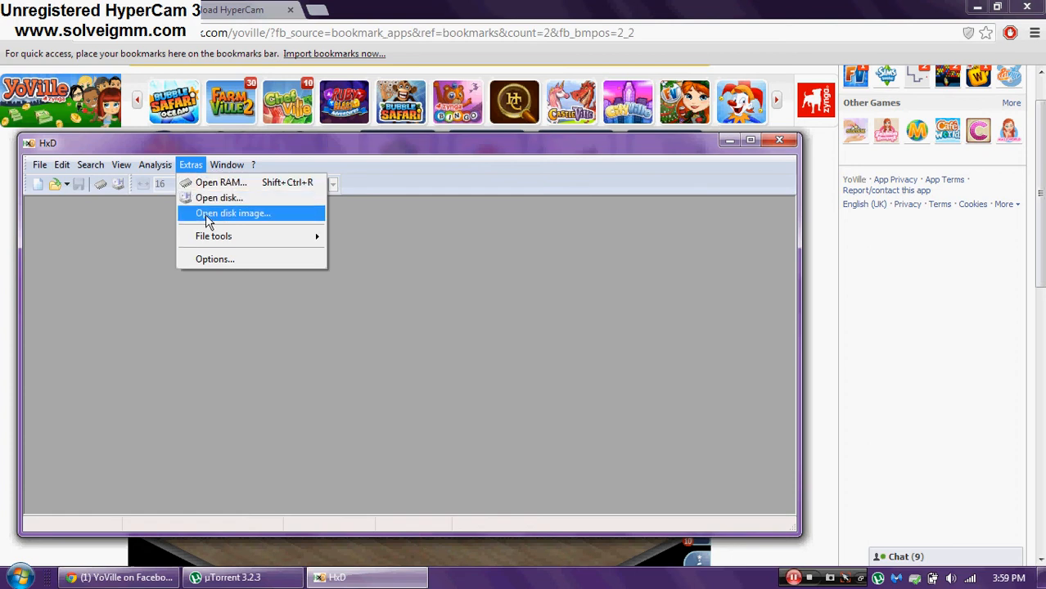
Select the first chrome.exe entry in the Open RAM process list.
left_click(220, 181)
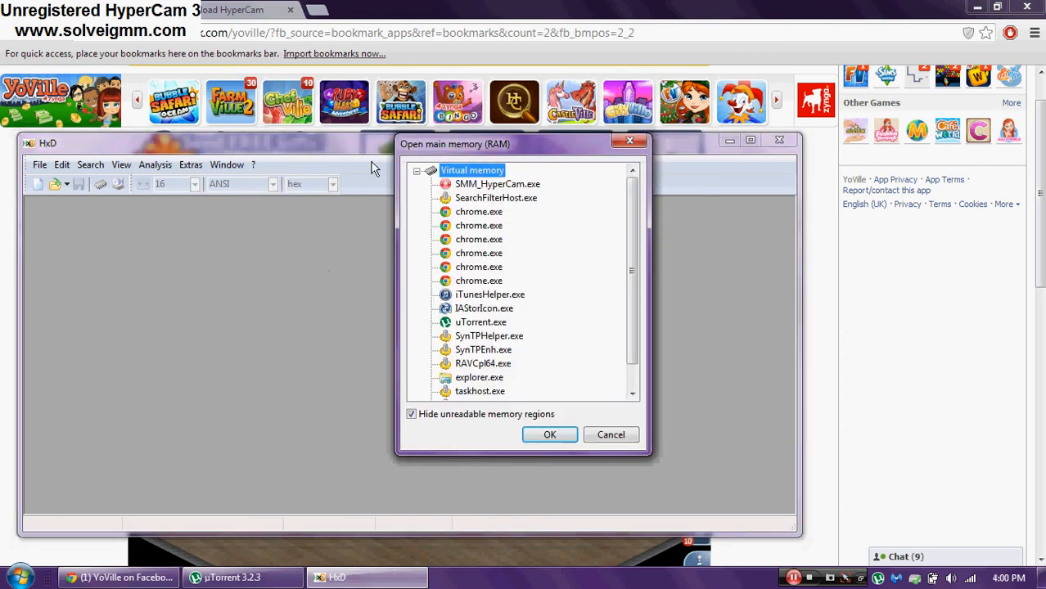
mouse_move(478, 211)
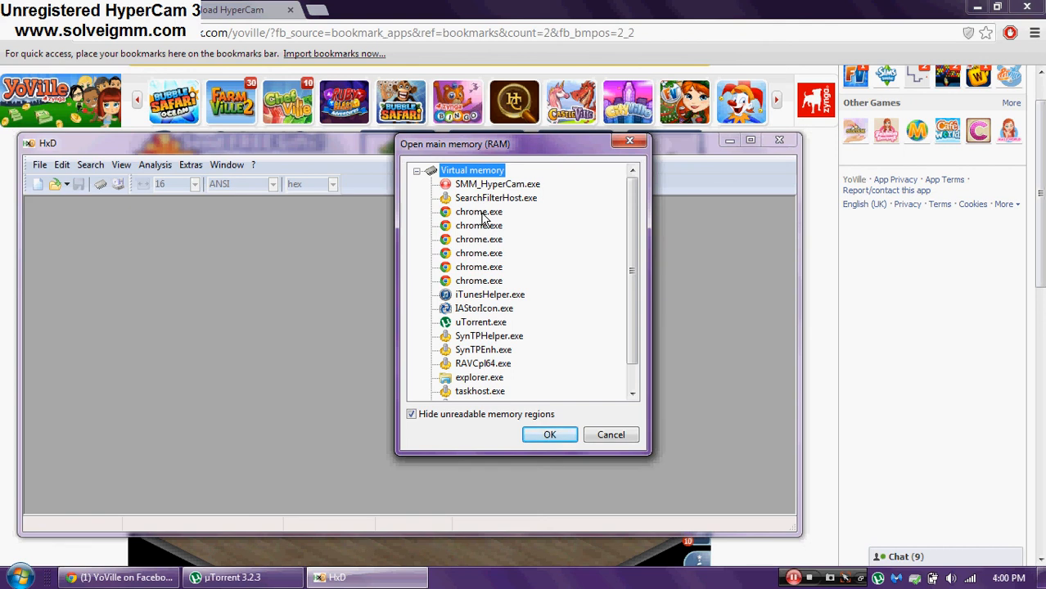
left_click(478, 211)
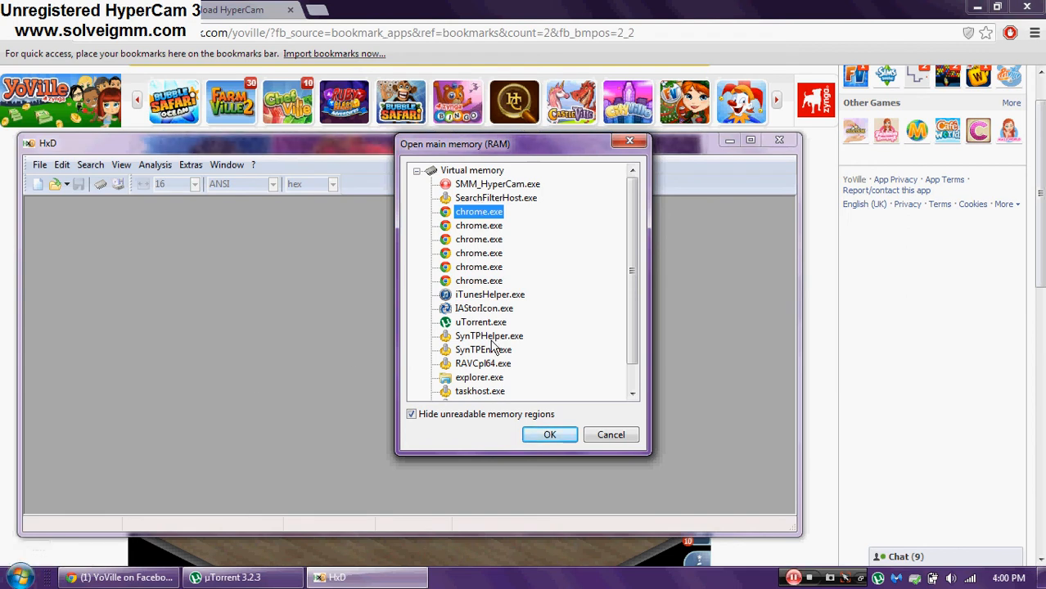
mouse_move(551, 436)
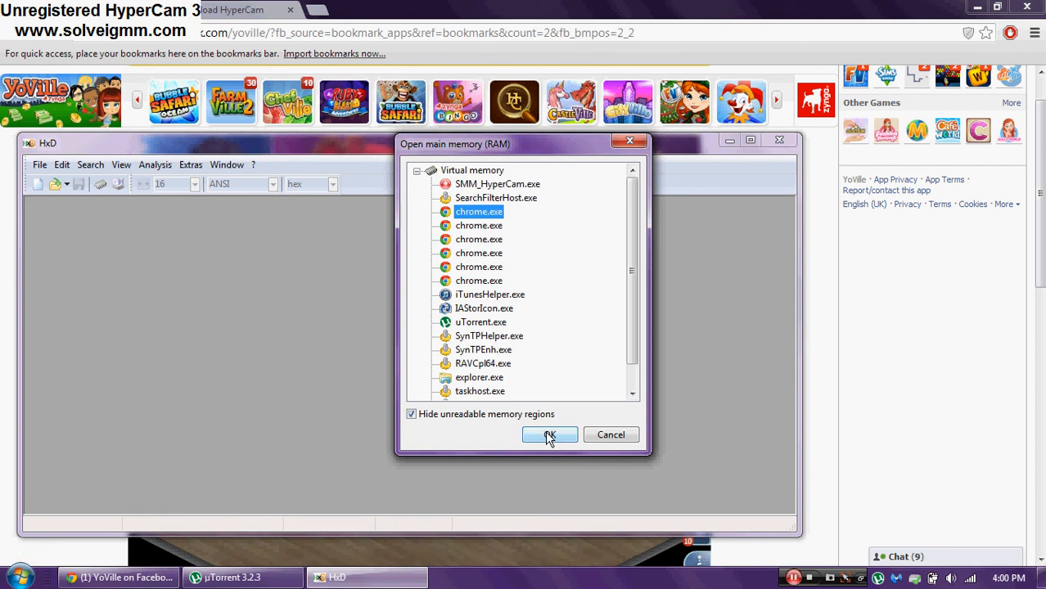
Load the chosen chrome.exe memory and search all of it for 'sendnewplayerdata'.
left_click(550, 435)
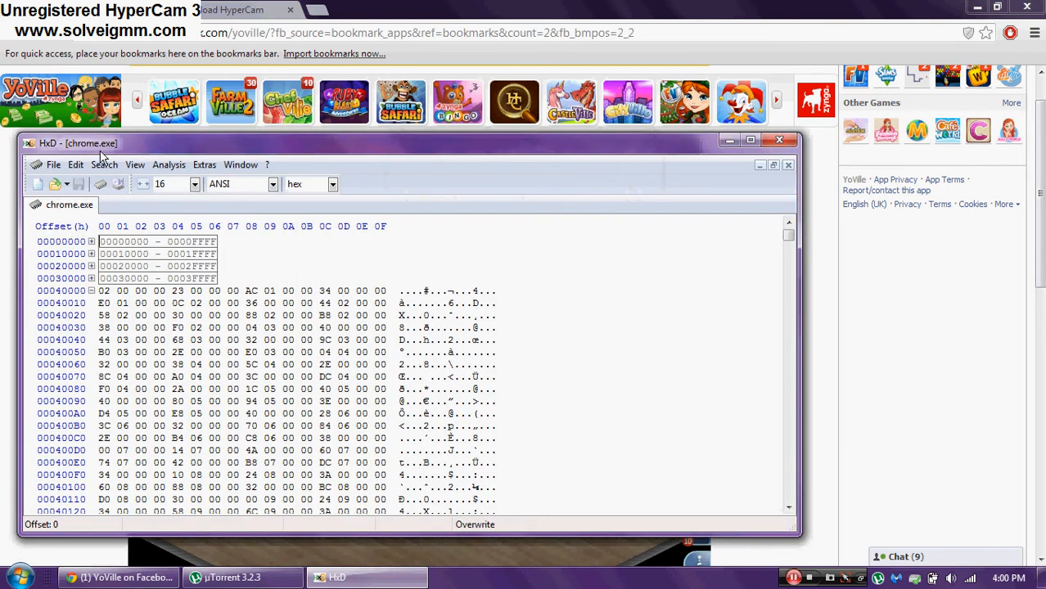
left_click(105, 164)
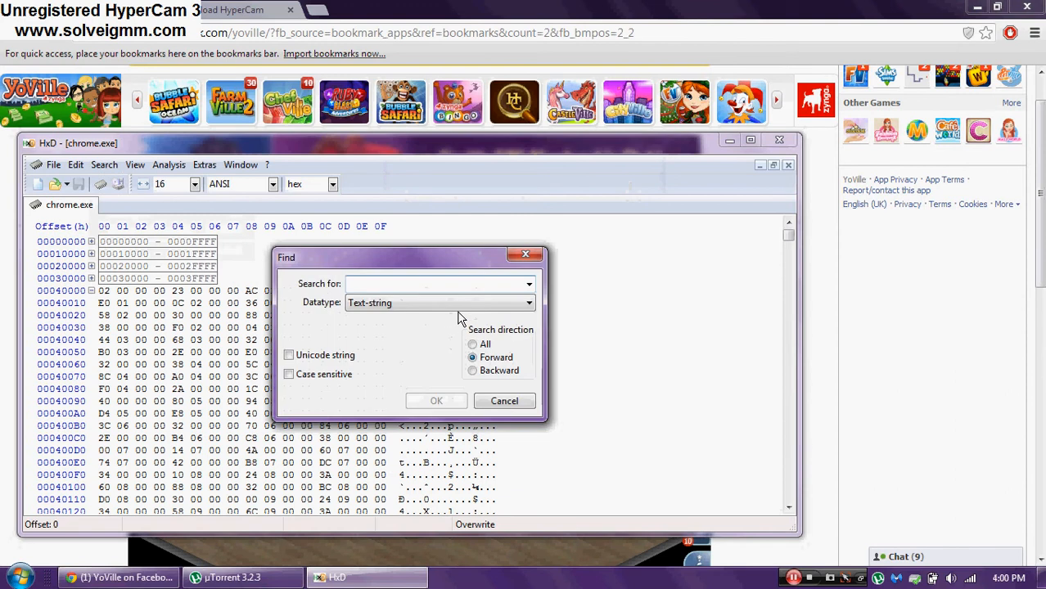
type("sendnewplayerdata")
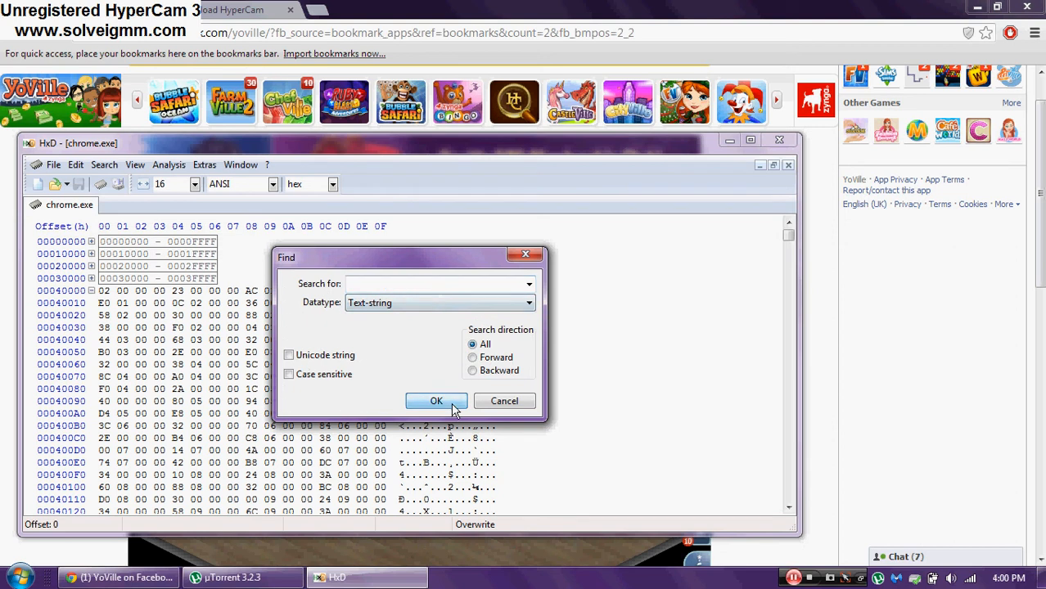
left_click(436, 401)
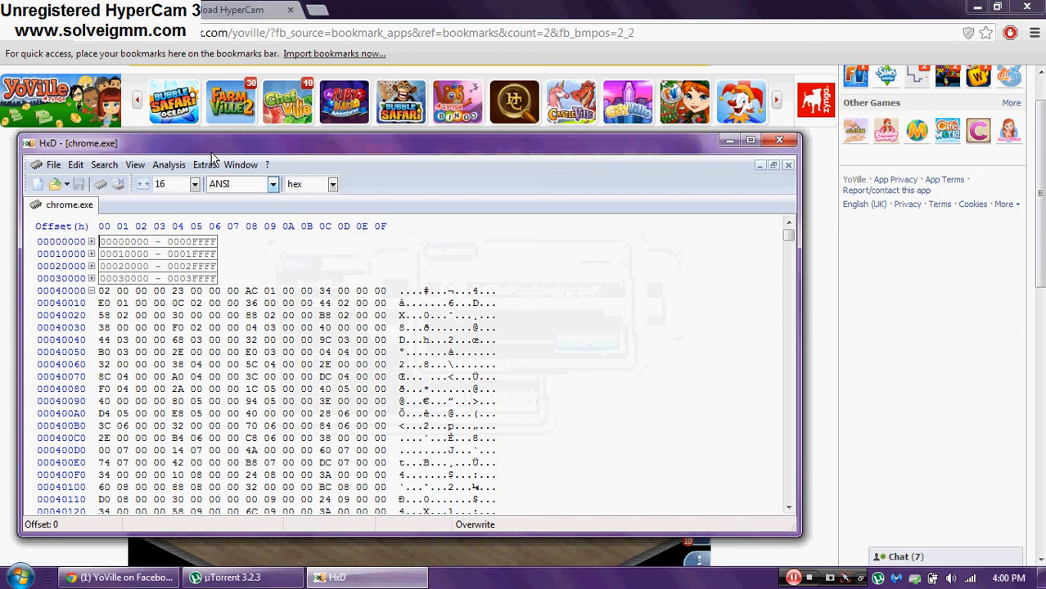
Load another chrome.exe process and repeat the search, reaching the ActionManager strings.
left_click(203, 164)
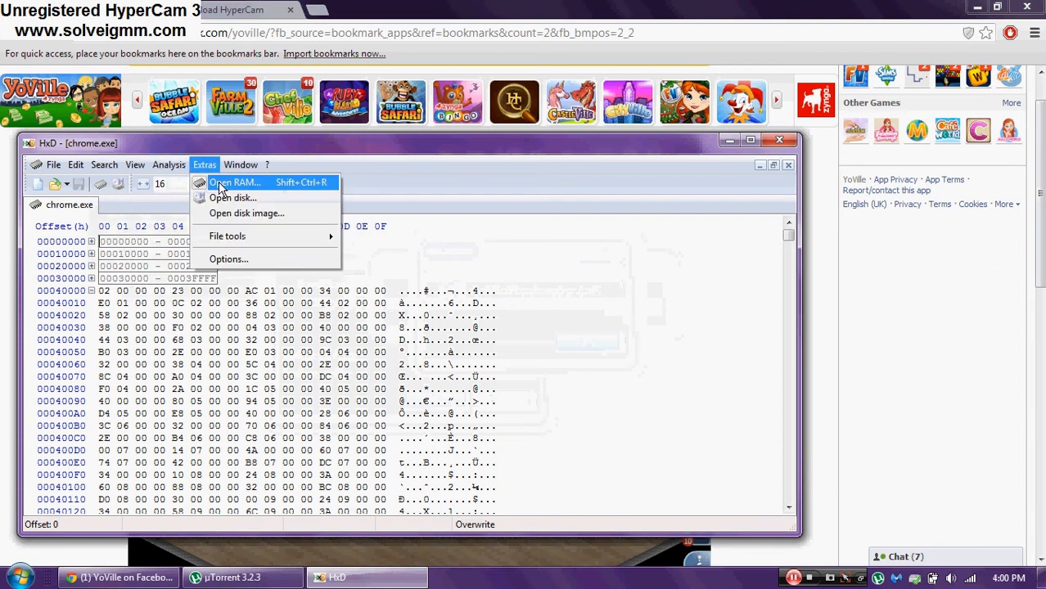
left_click(233, 183)
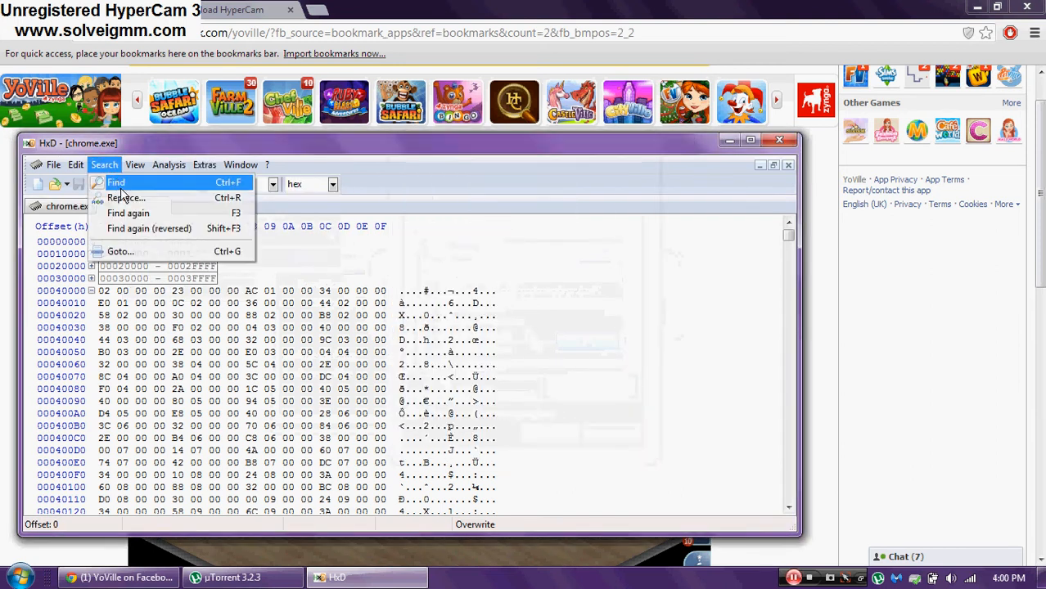
left_click(114, 183)
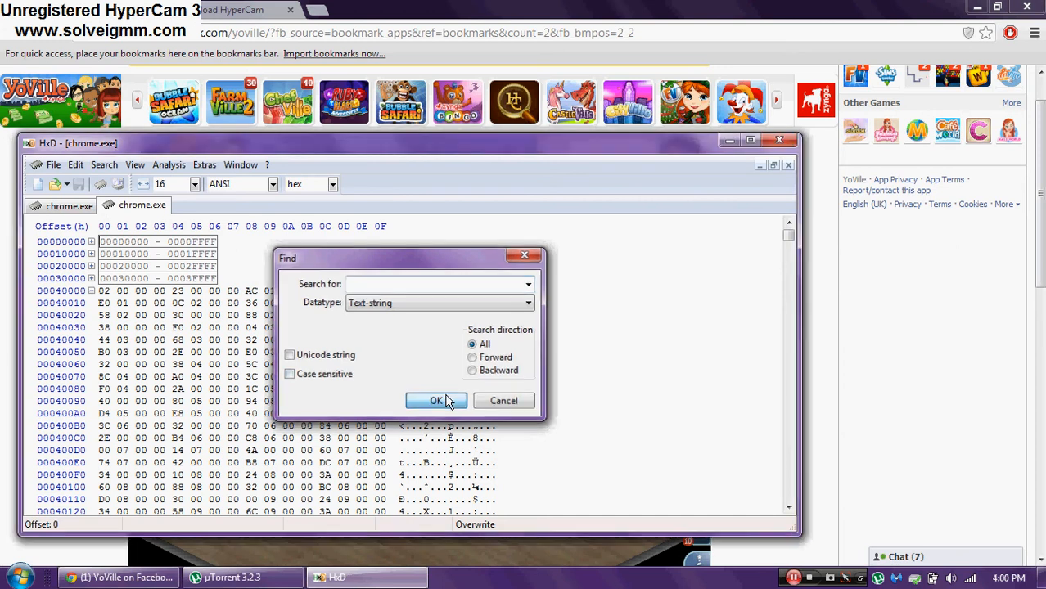
left_click(435, 400)
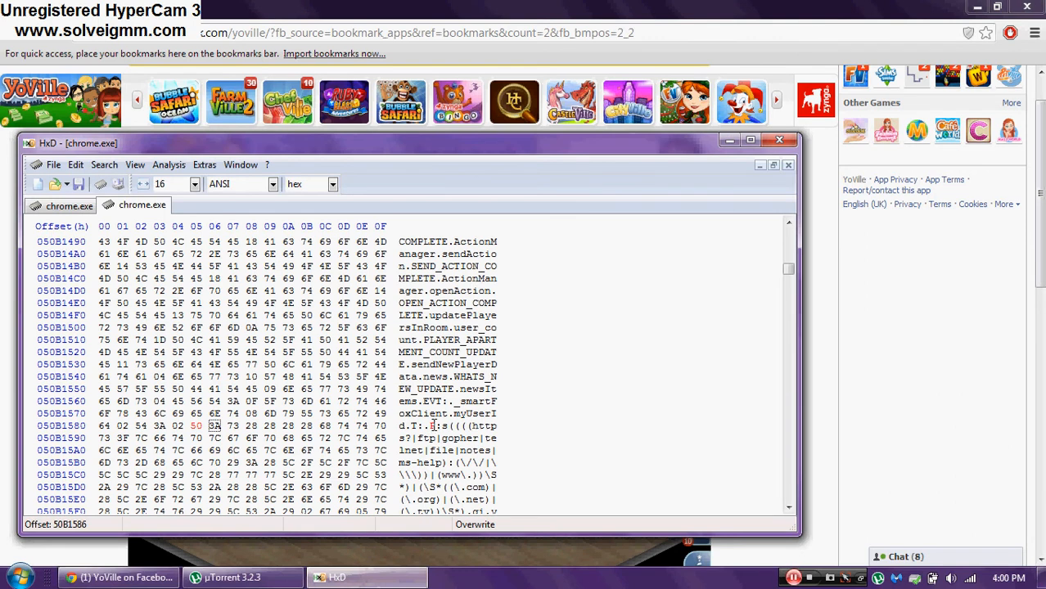
left_click(105, 164)
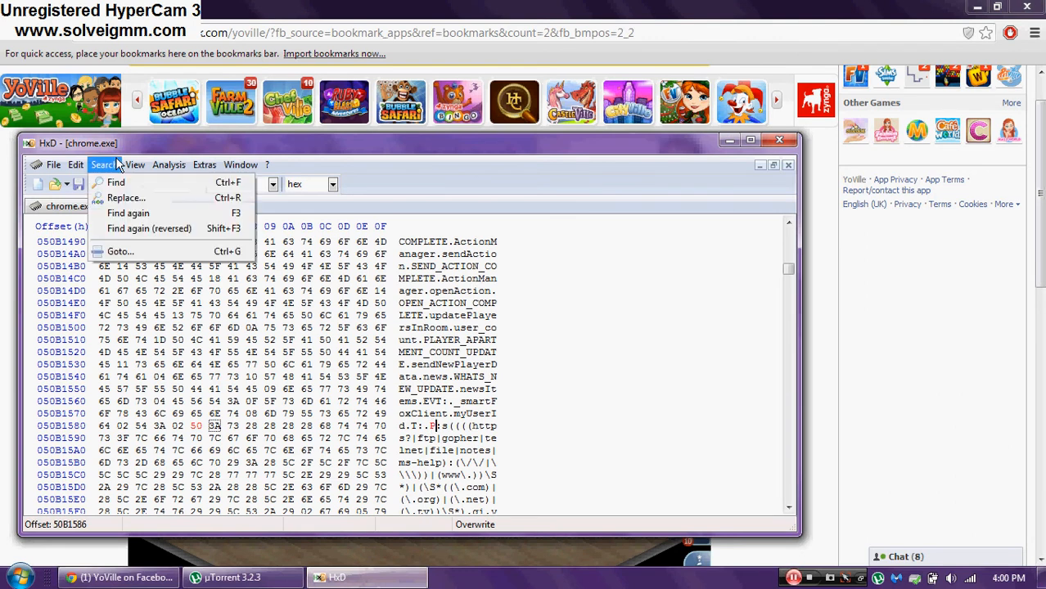
Find 'camerapromptclicked', overwrite the bytes after it and save into memory without backup.
left_click(116, 181)
type("camerapromptclicked")
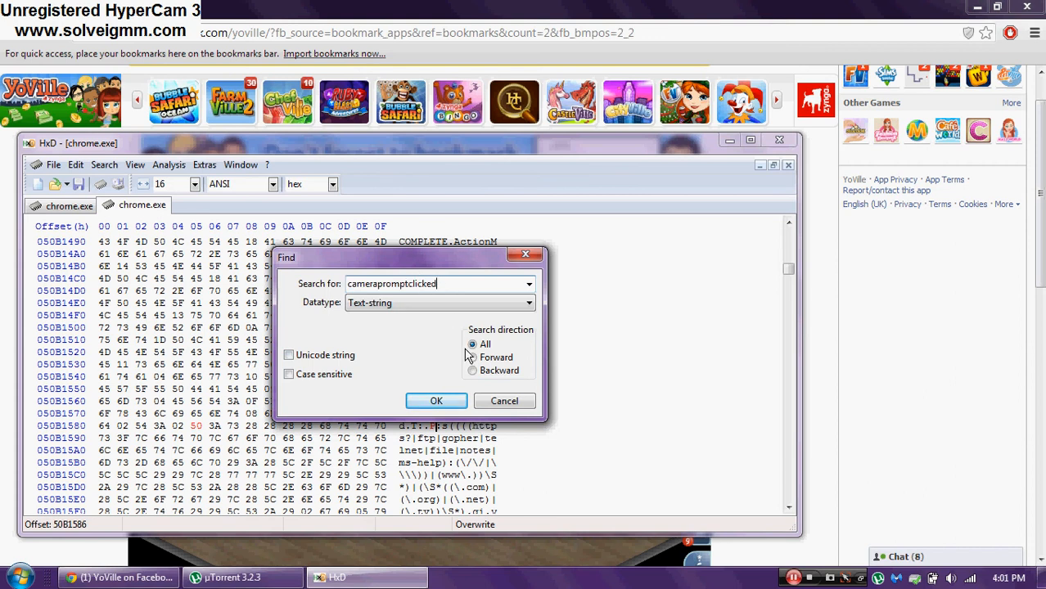
left_click(436, 401)
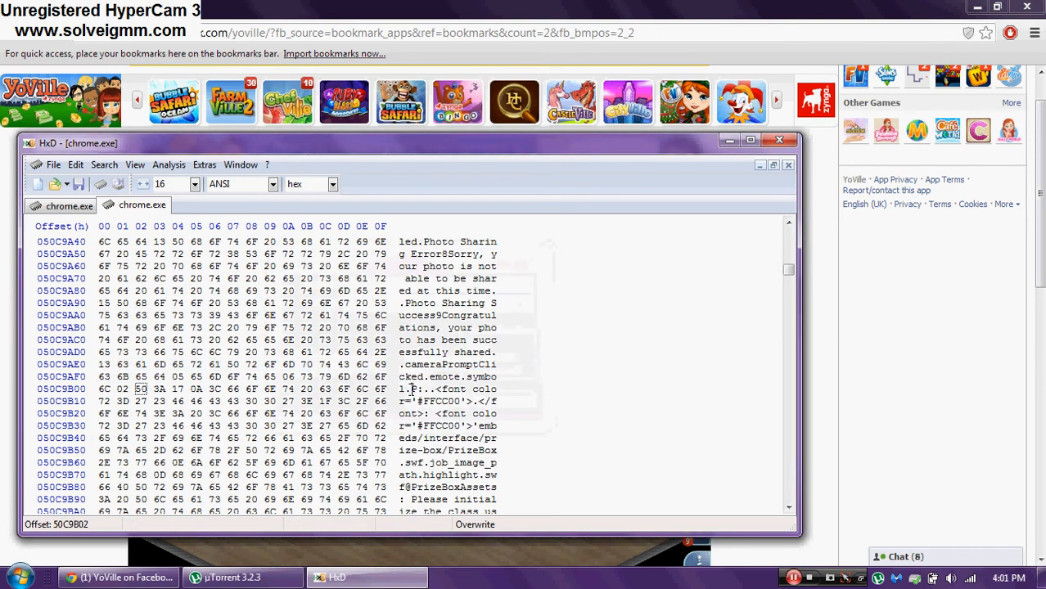
mouse_move(652, 362)
type("43")
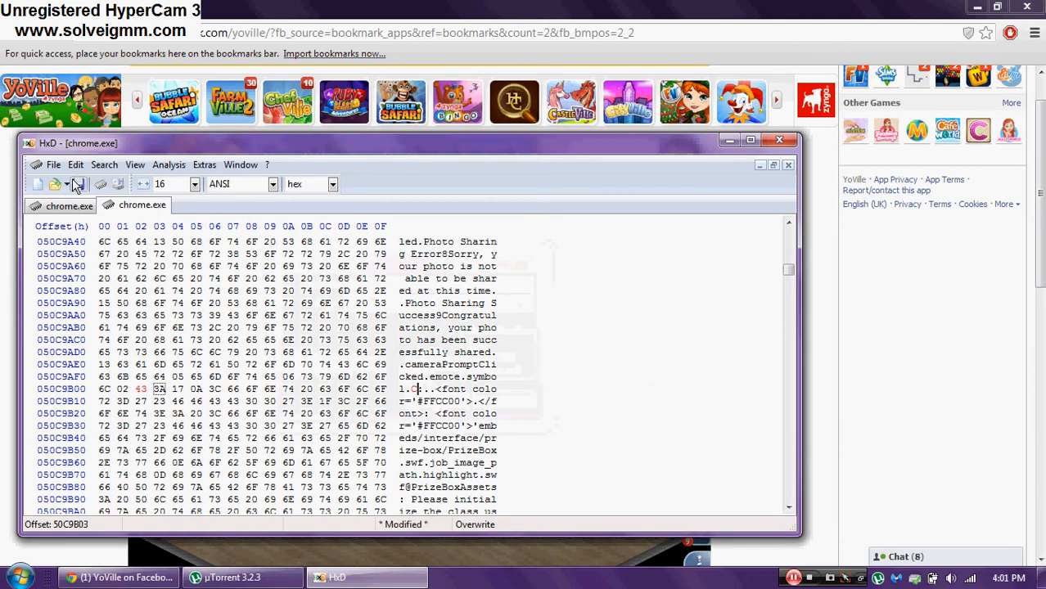
mouse_move(79, 184)
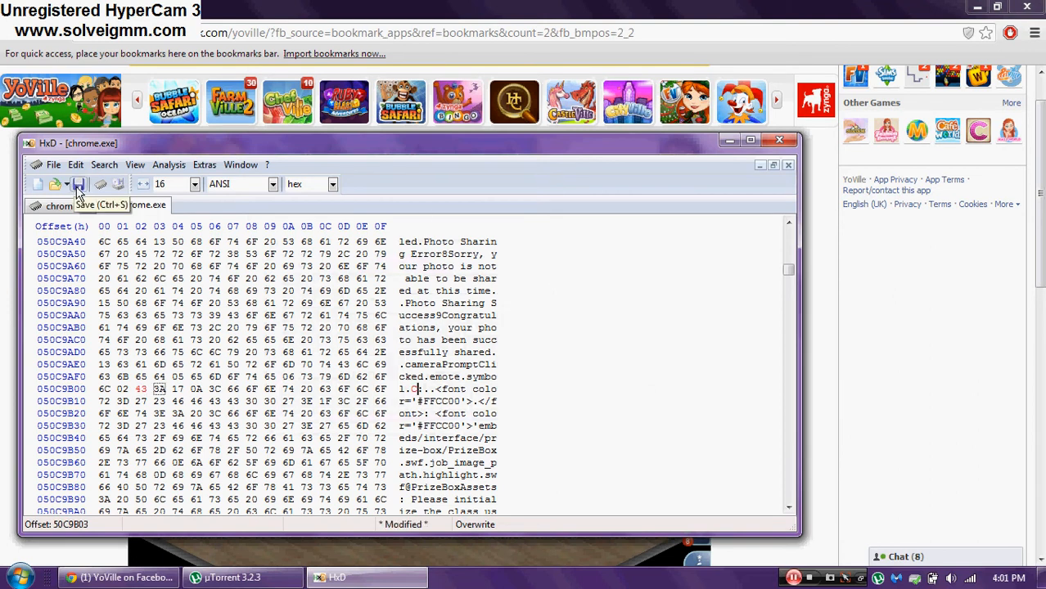
left_click(79, 183)
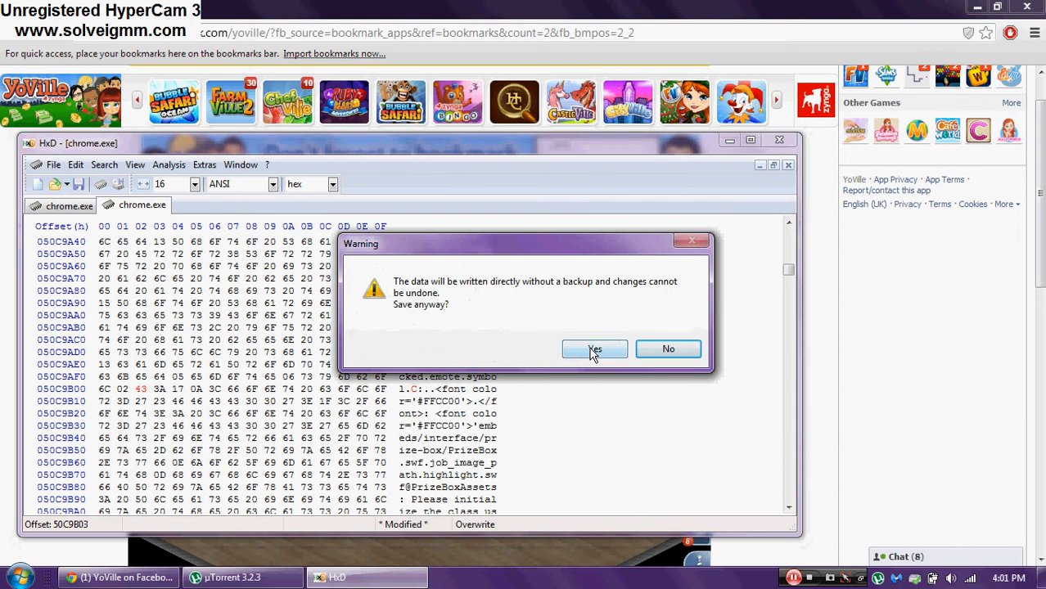
left_click(594, 349)
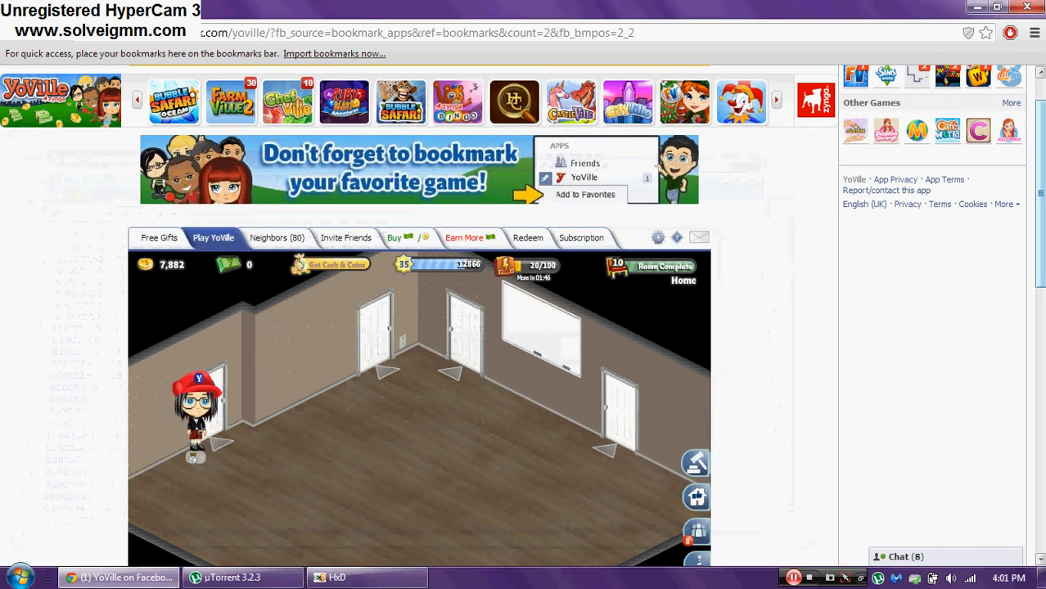
Go outside to the Alton Towers crowd and chat 'waz' to test the edit.
scroll("down", 3)
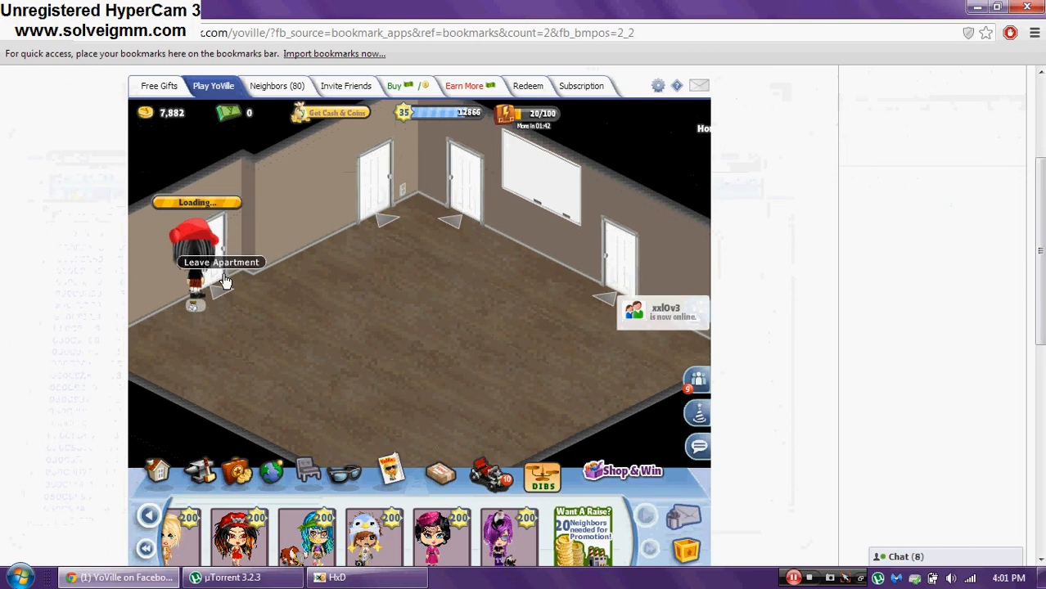
left_click(696, 445)
type("every1")
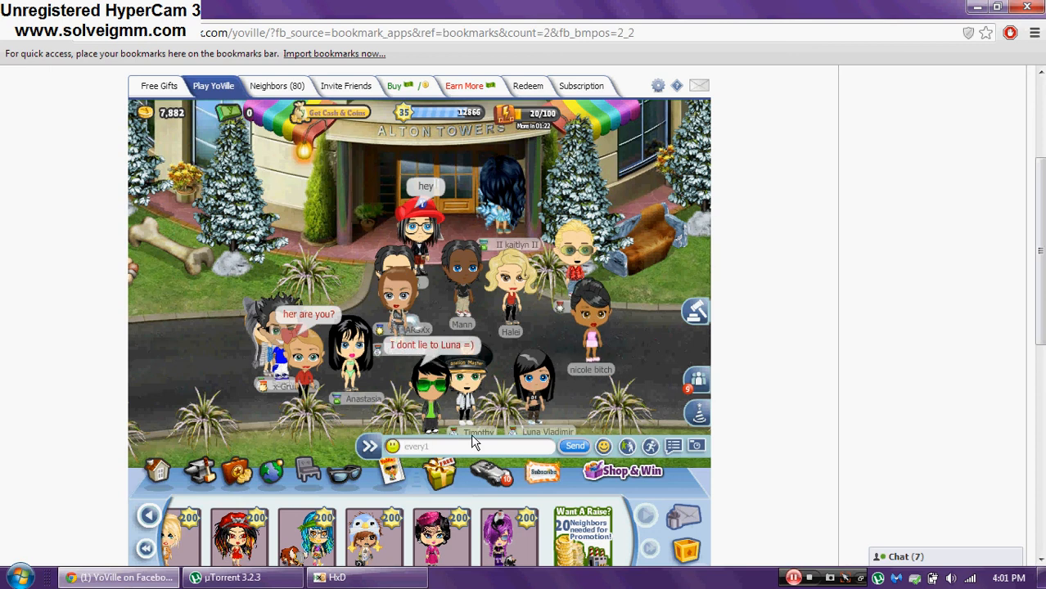
type("waz")
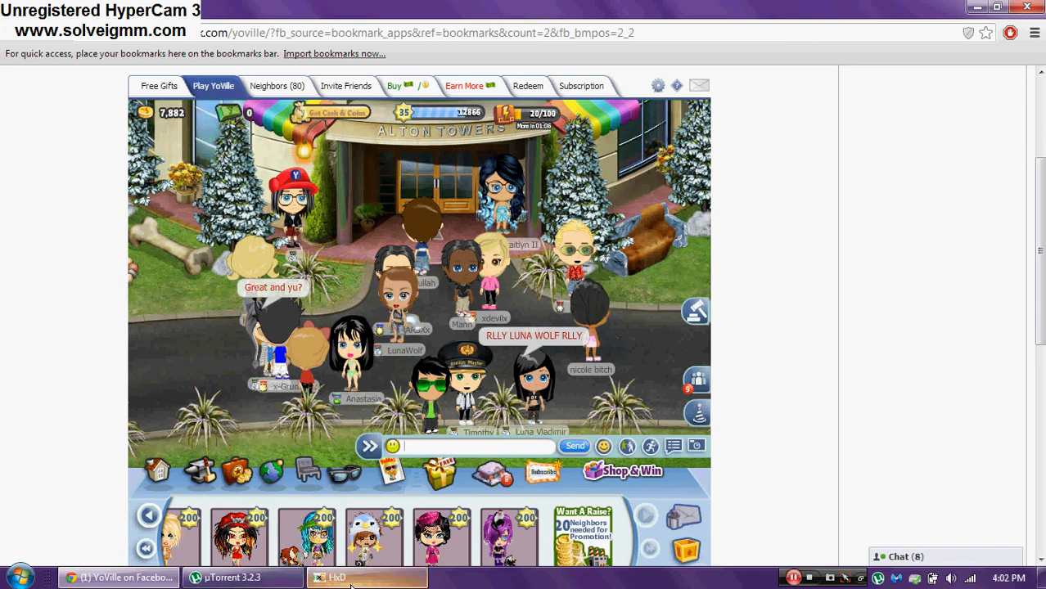
Load a third chrome.exe process's memory and search it for the ':-)' smiley.
left_click(332, 576)
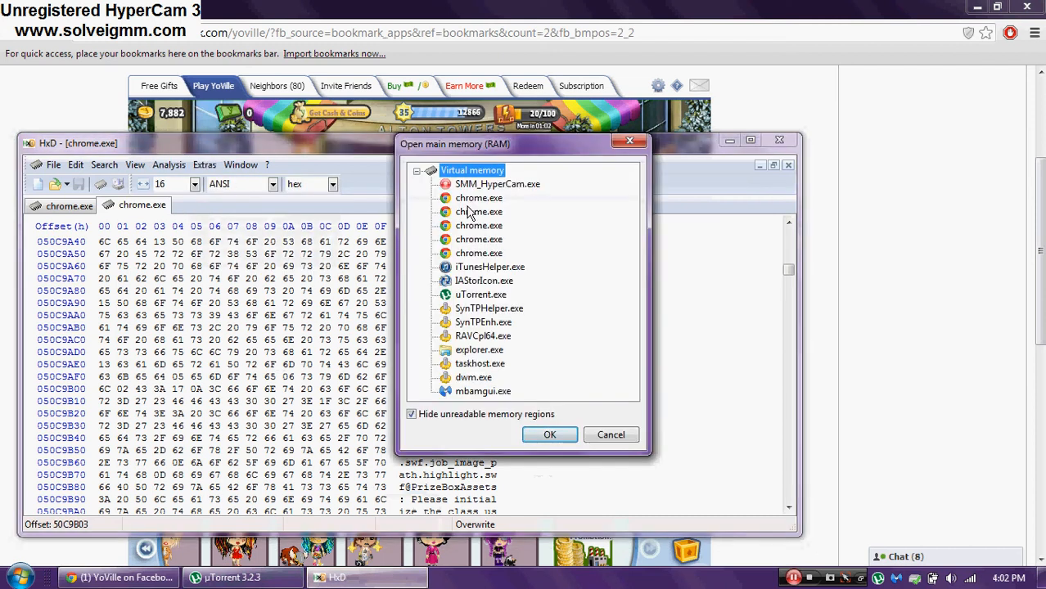
left_click(478, 197)
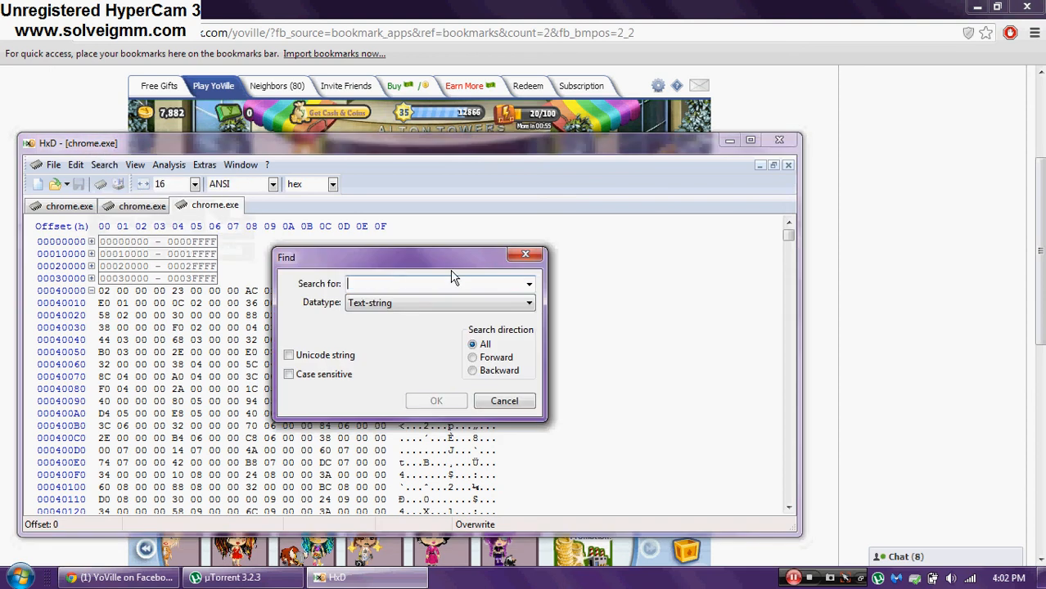
type(":-)")
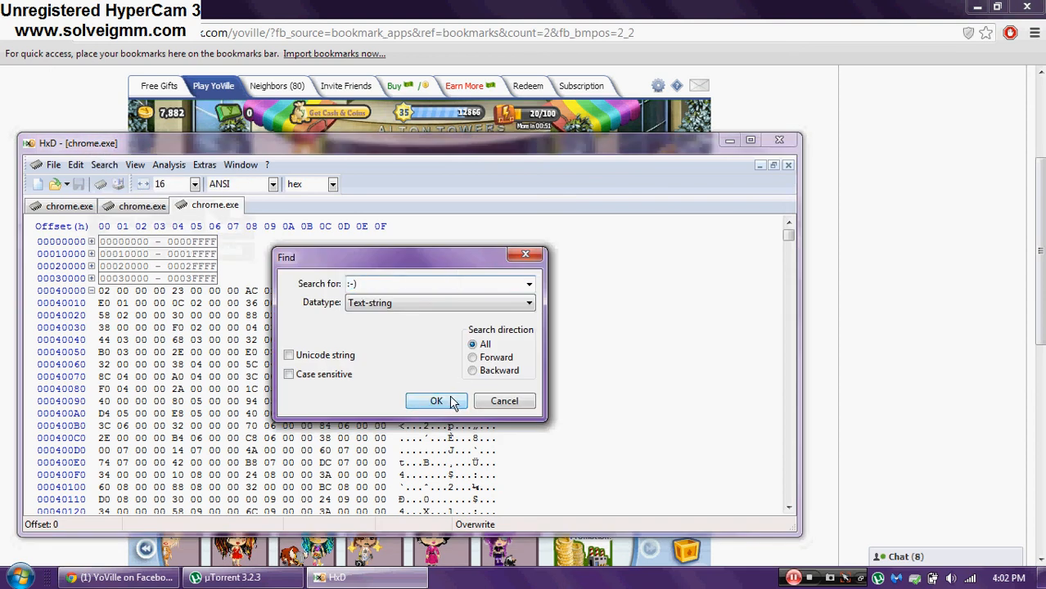
left_click(435, 401)
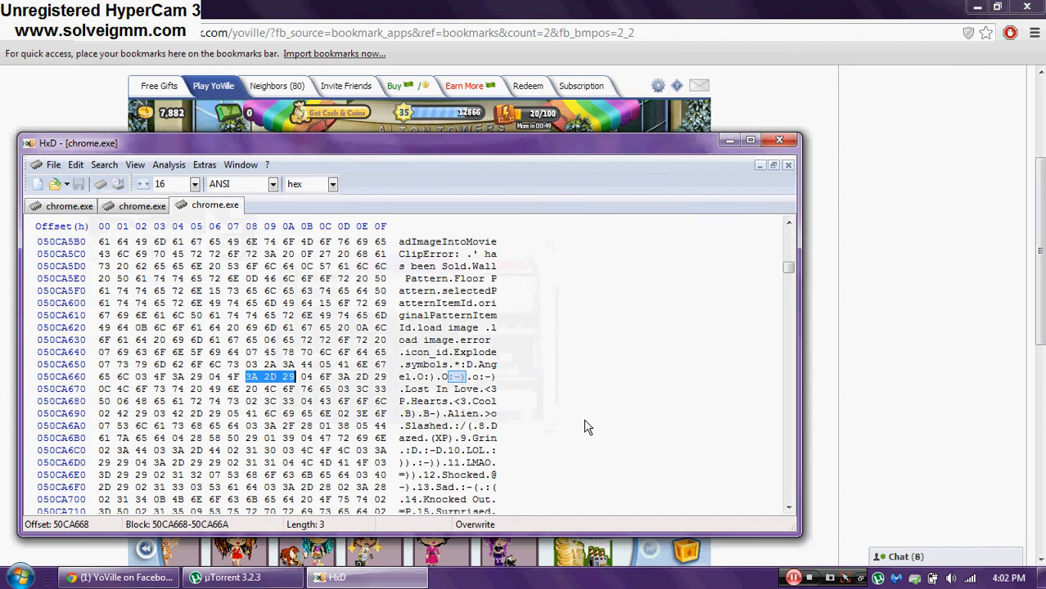
Edit the emote list entries near the smiley and write them into Chrome's memory.
left_click(105, 164)
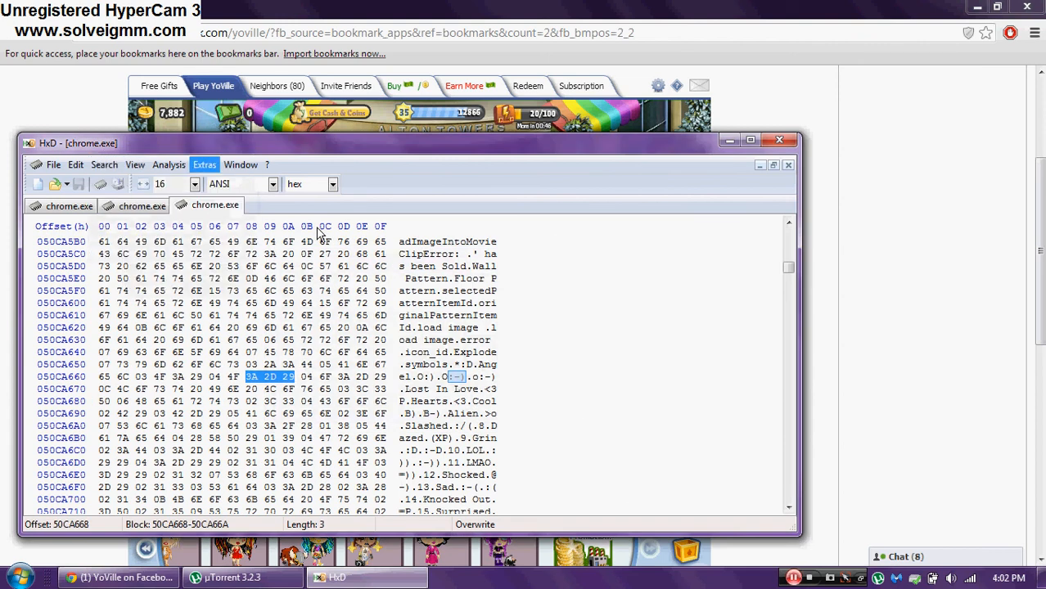
left_click(203, 164)
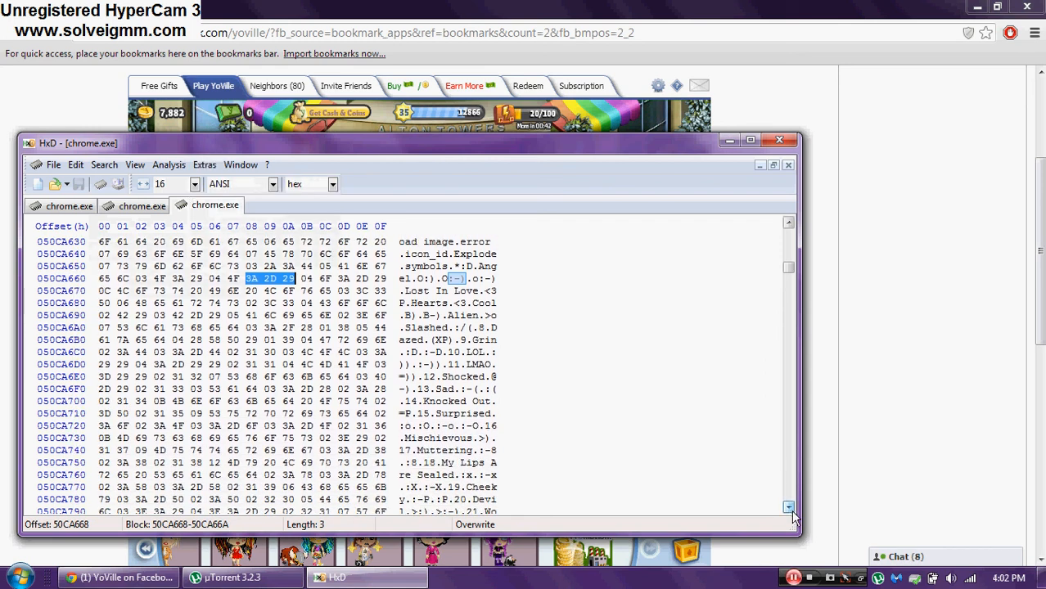
scroll("down", 3)
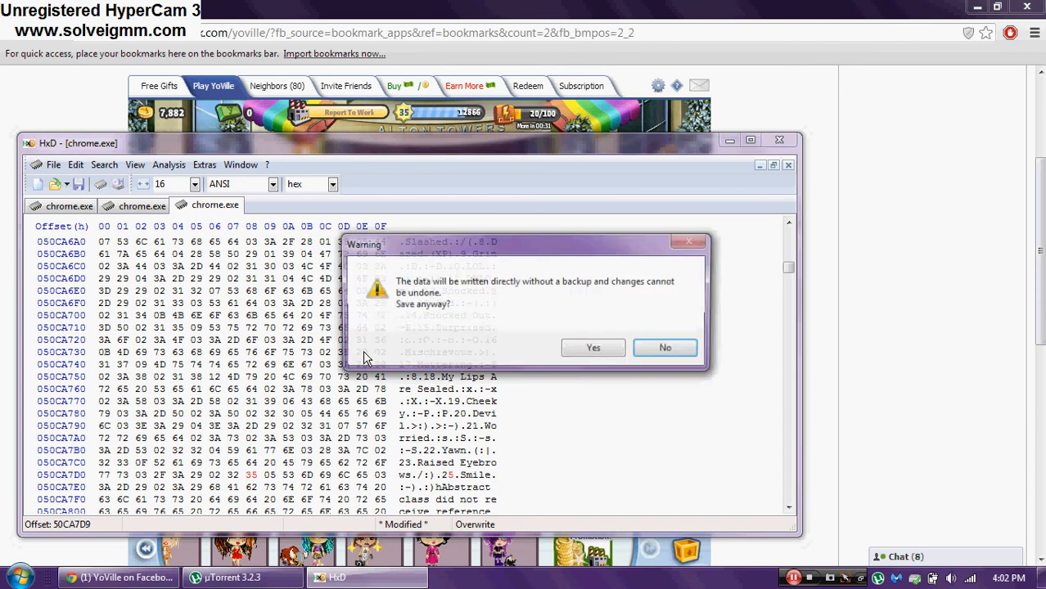
left_click(665, 347)
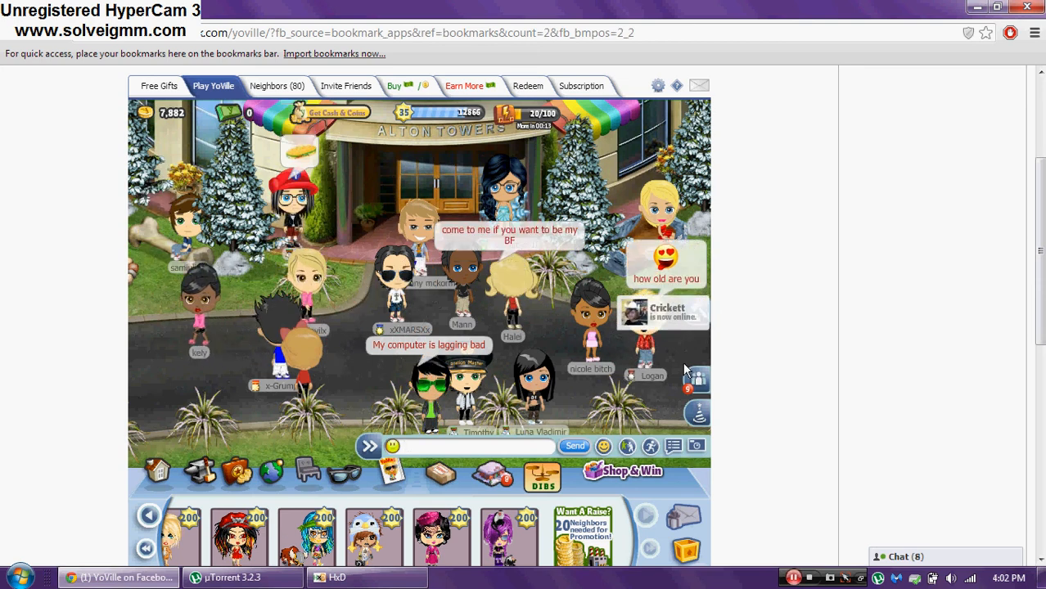
Rejoin the Alton Towers crowd and start a chat message to test chat and emotes.
left_click(475, 445)
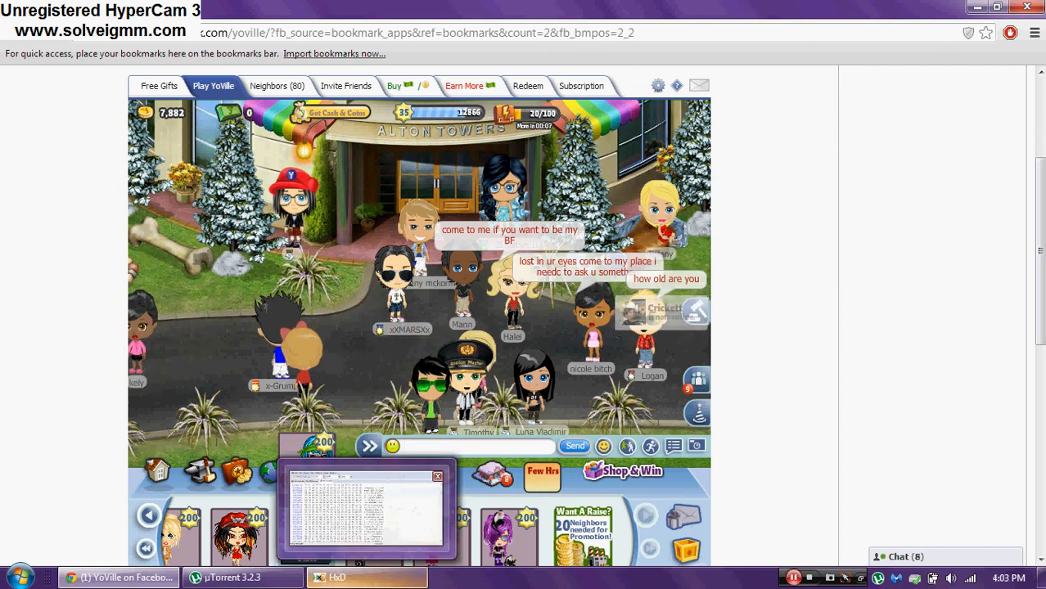
left_click(334, 577)
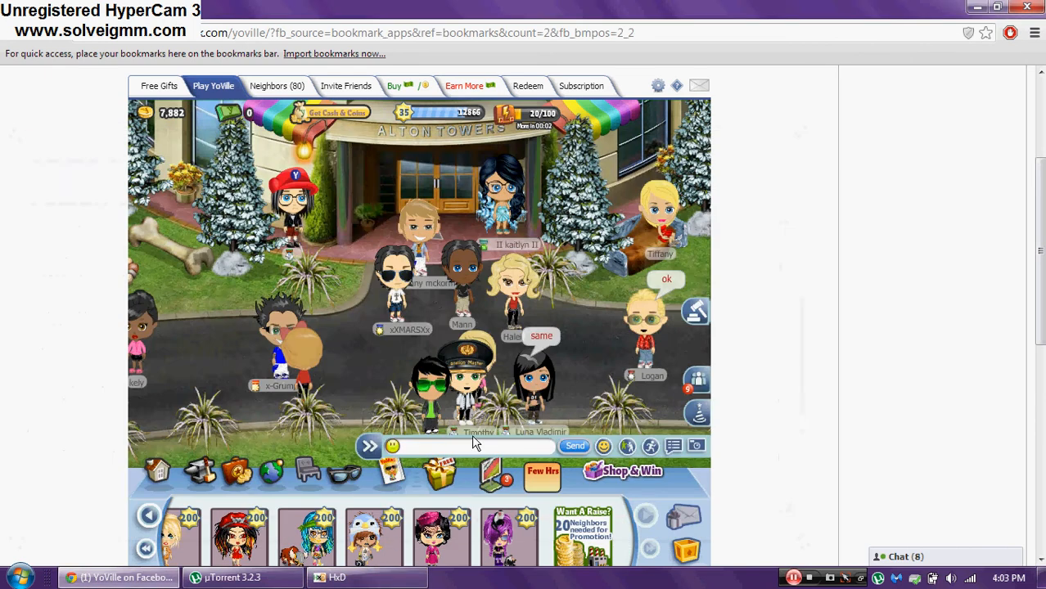
left_click(481, 445)
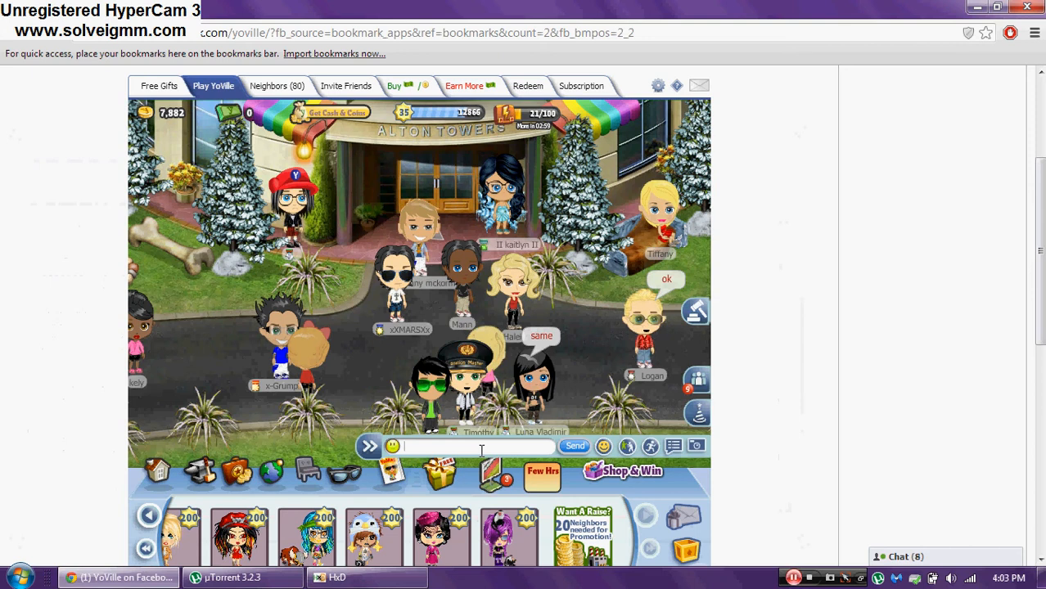